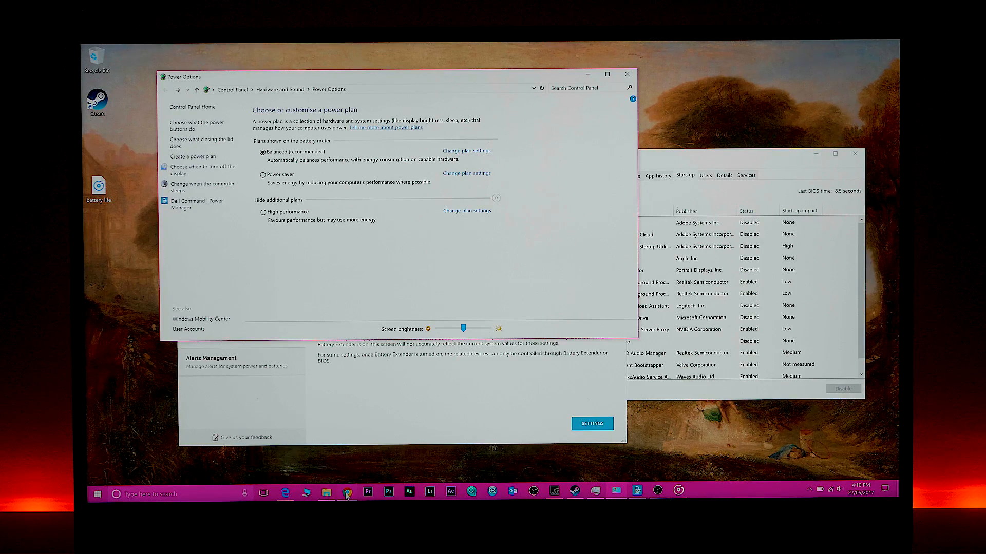
- Minimize the Power Options and Task Manager windows so the Edge welcome page shows
click(347, 493)
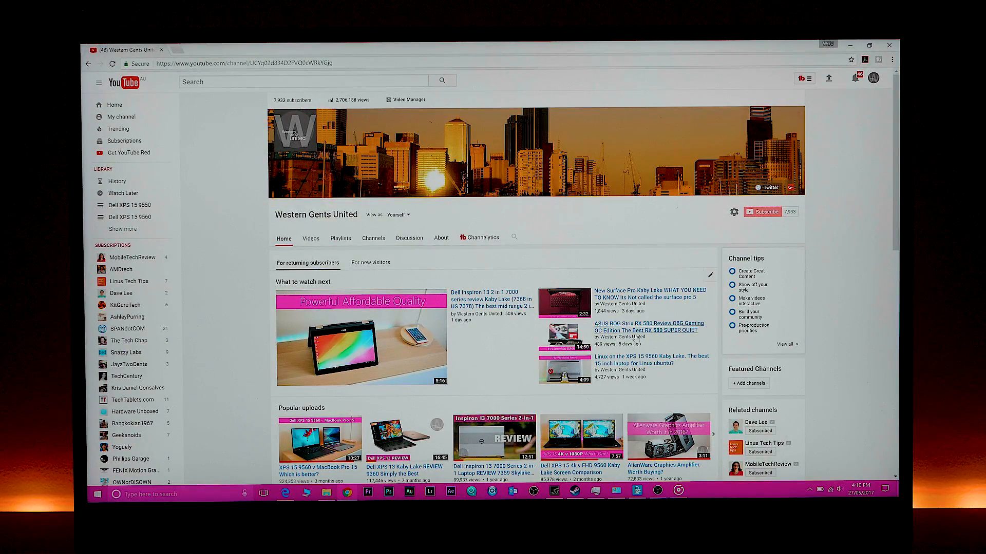
mouse_move(765, 212)
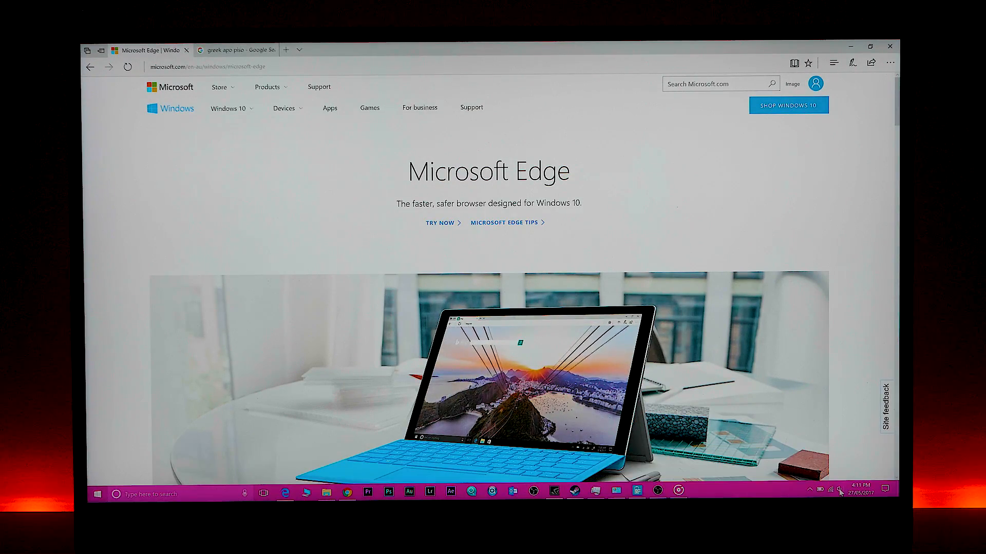
- Replay the battery life comparison video full-screen, then exit full screen near its end
click(830, 493)
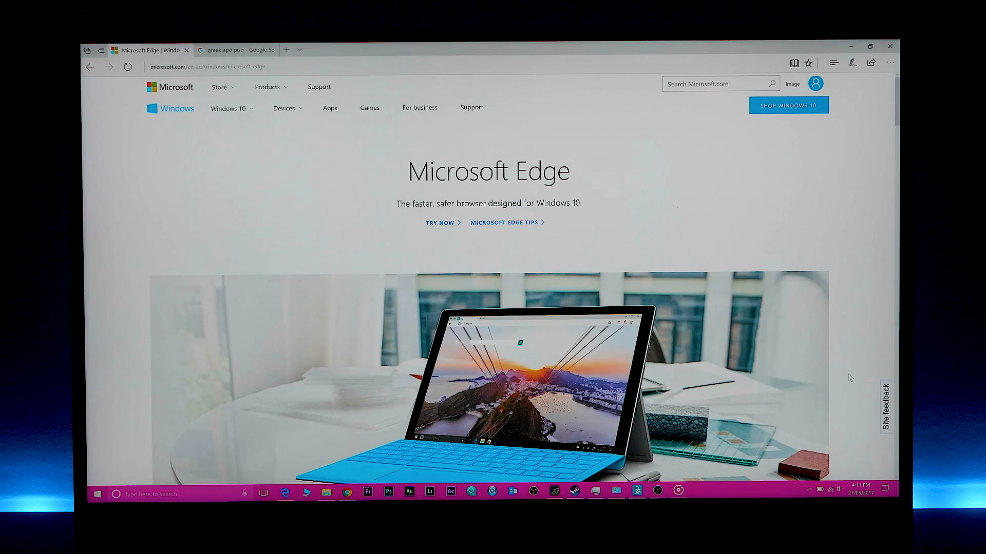
scroll(down, 3)
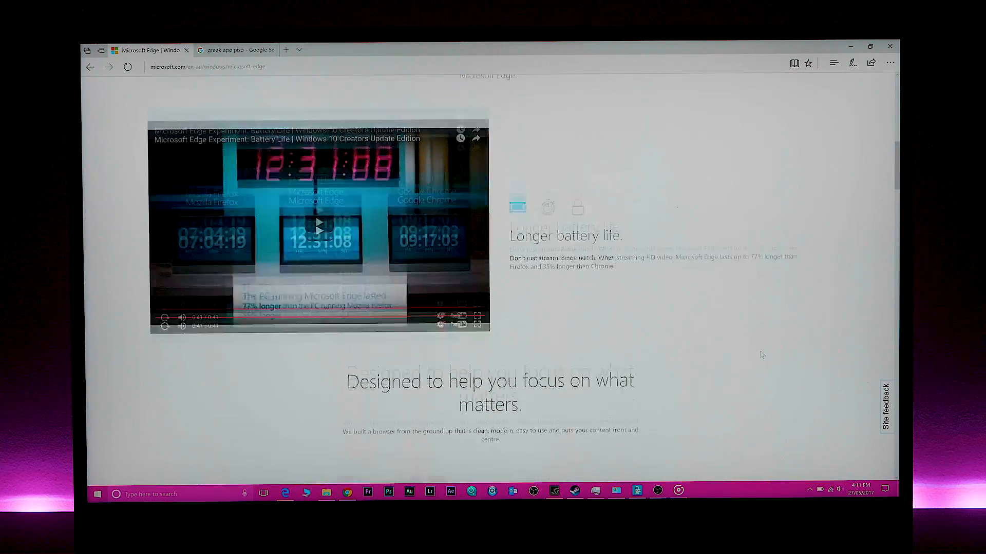
scroll(up, 3)
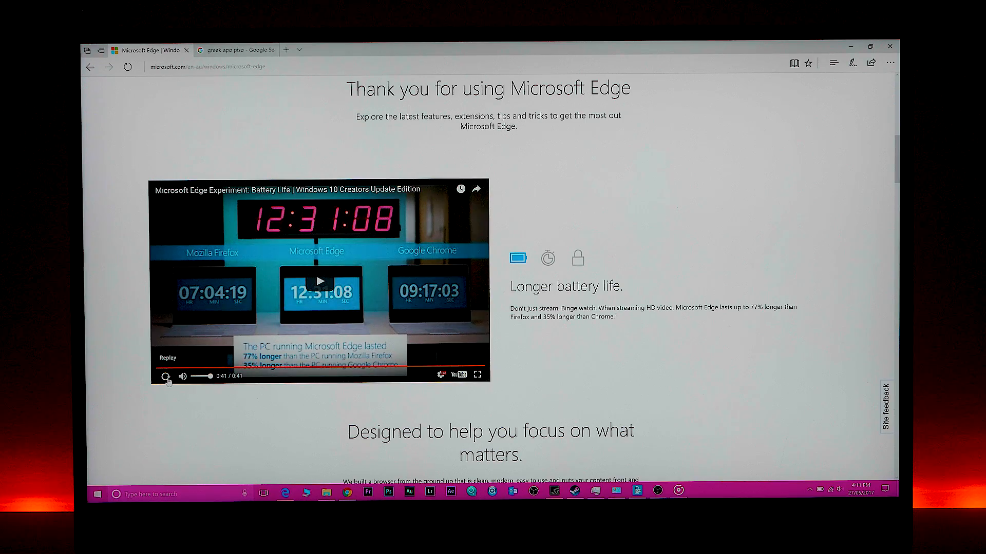
click(167, 376)
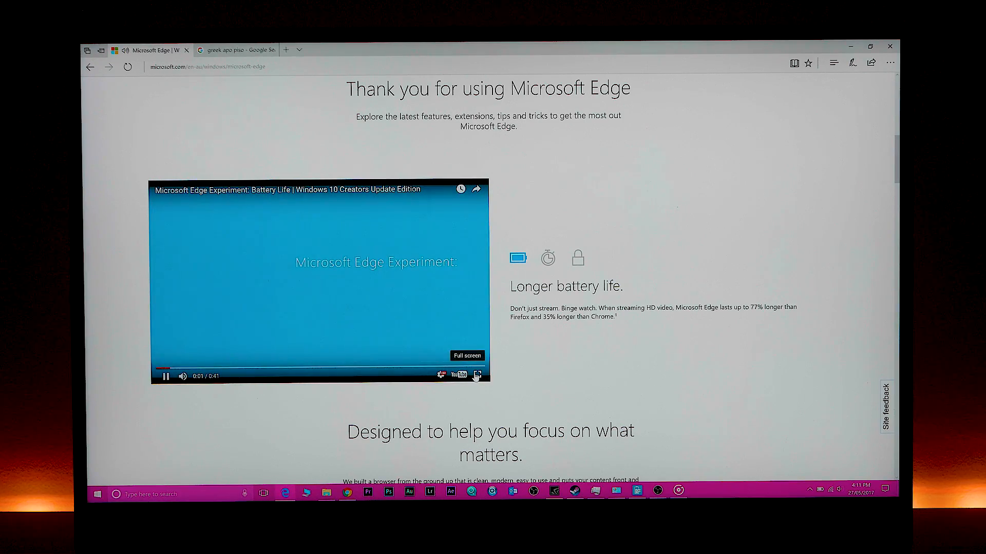
click(476, 377)
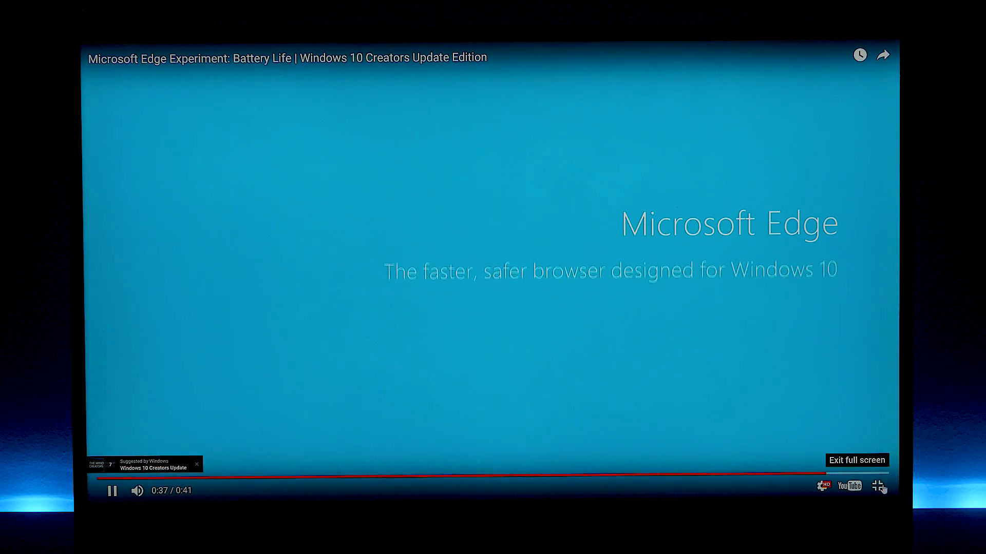
click(877, 486)
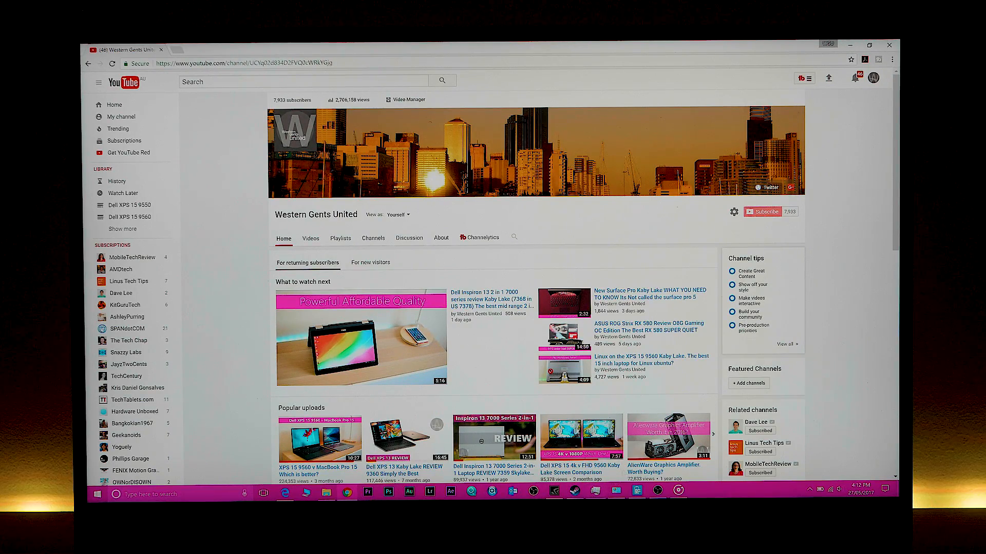
- Disable Steam Client Bootstrapper in the Start-up list and close Task Manager
scroll(down, 3)
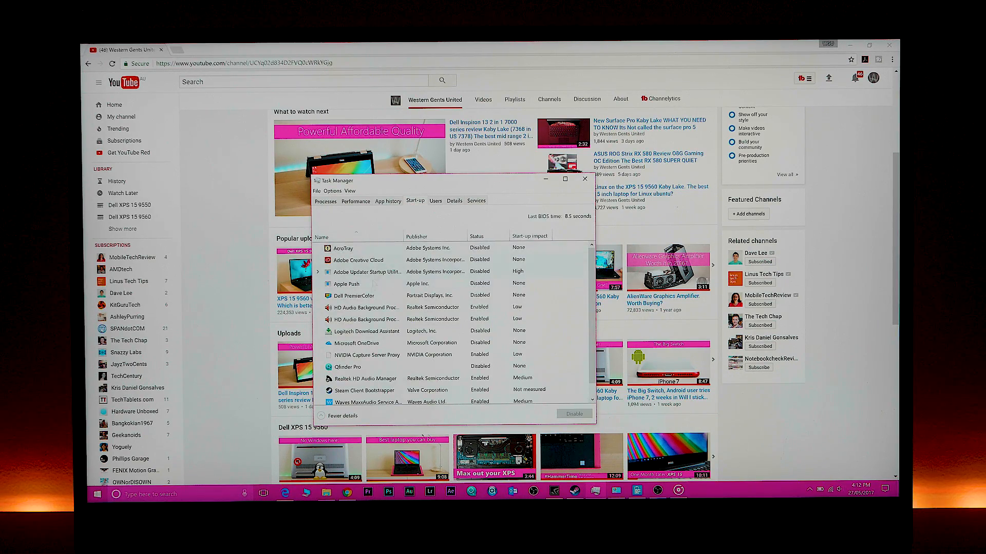
click(361, 307)
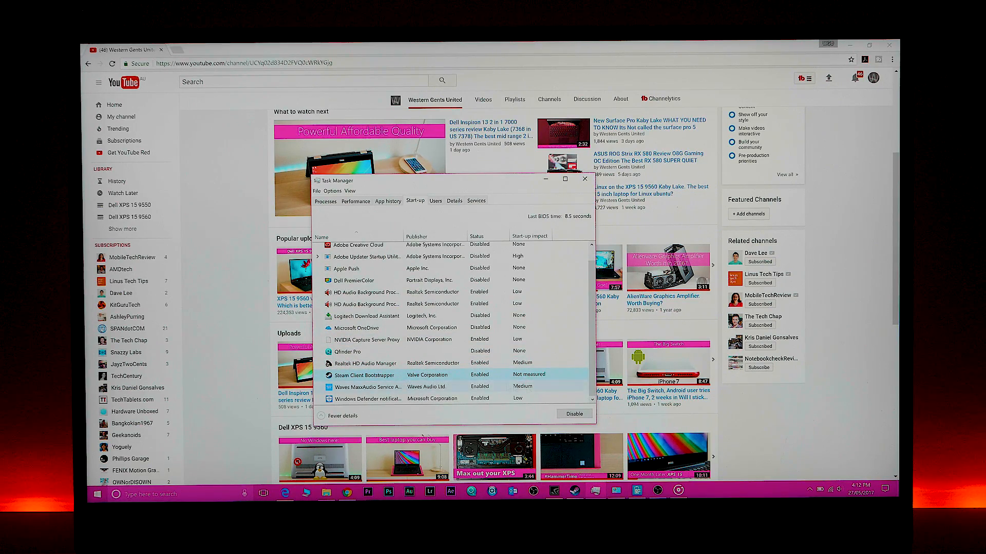
click(572, 414)
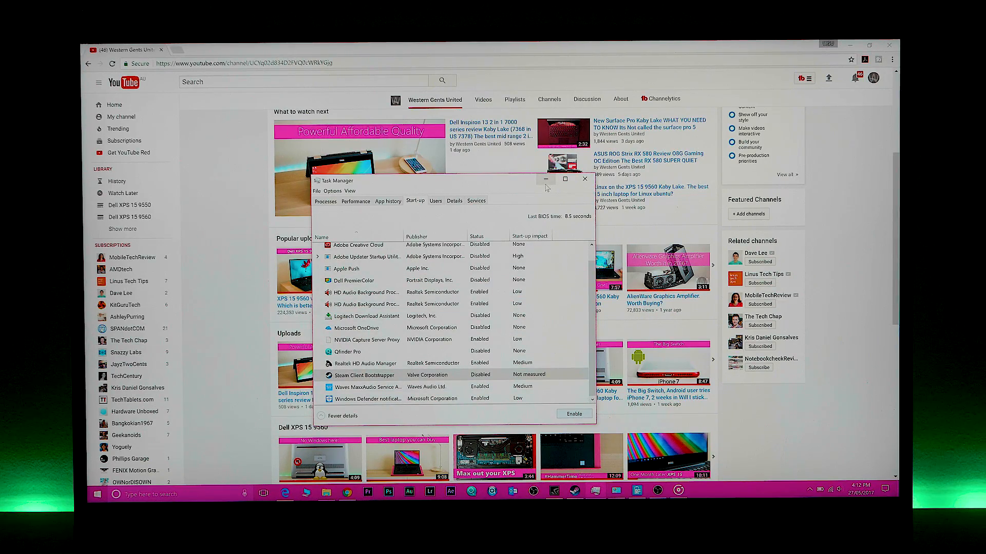
click(584, 180)
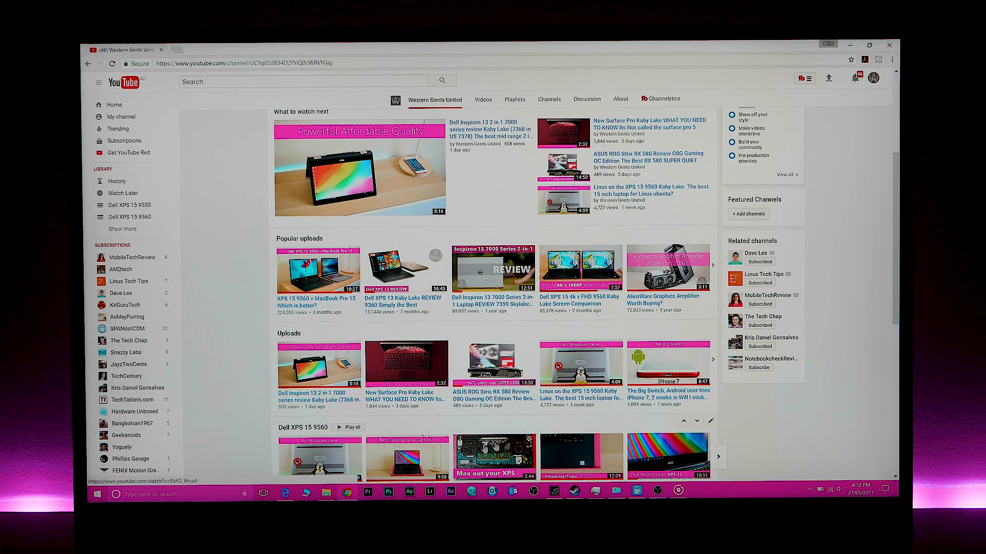
click(284, 493)
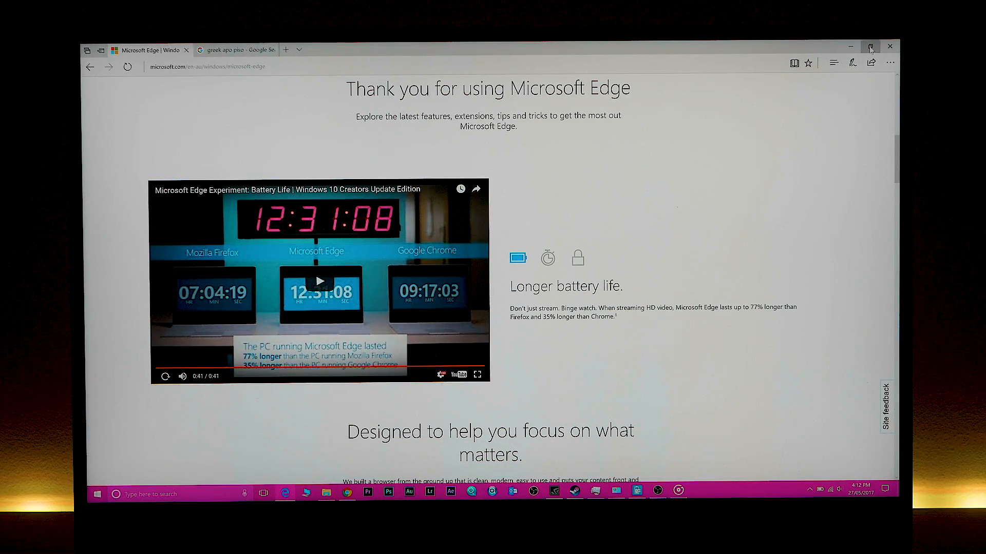
click(870, 46)
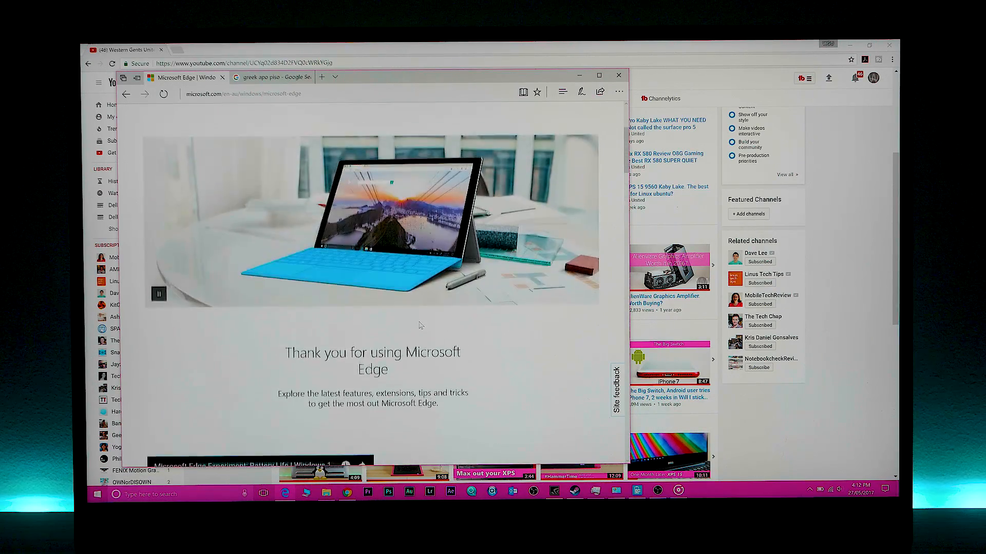
scroll(up, 3)
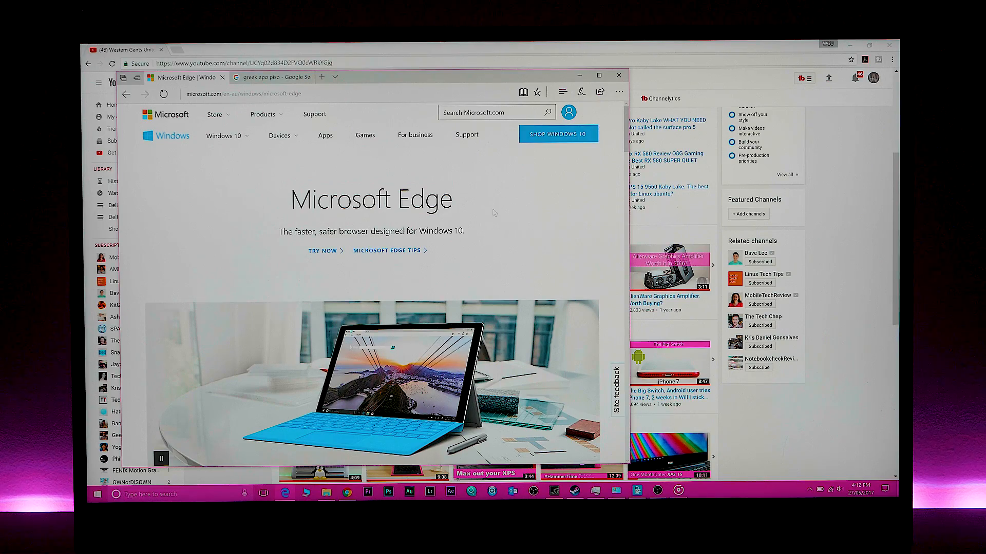
scroll(down, 3)
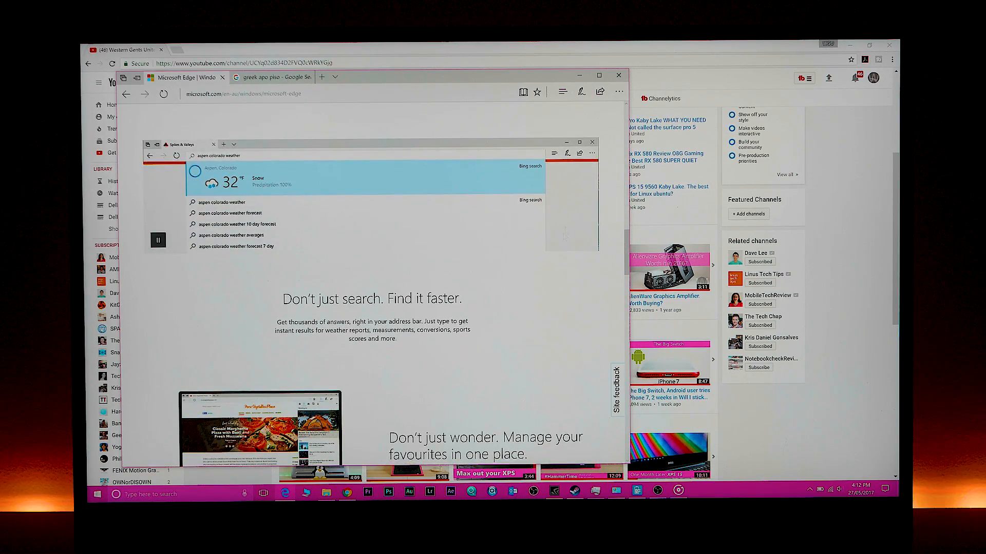
click(618, 75)
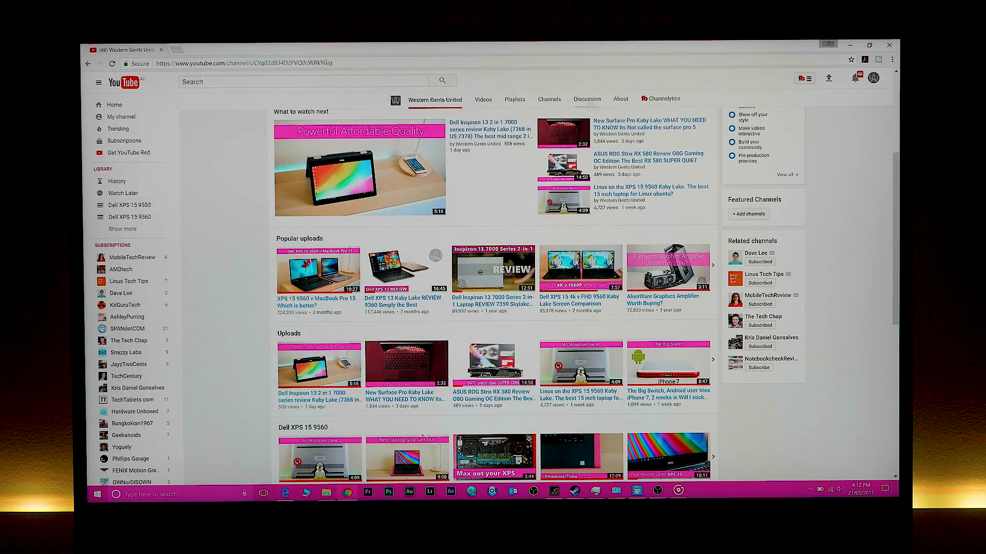
scroll(up, 3)
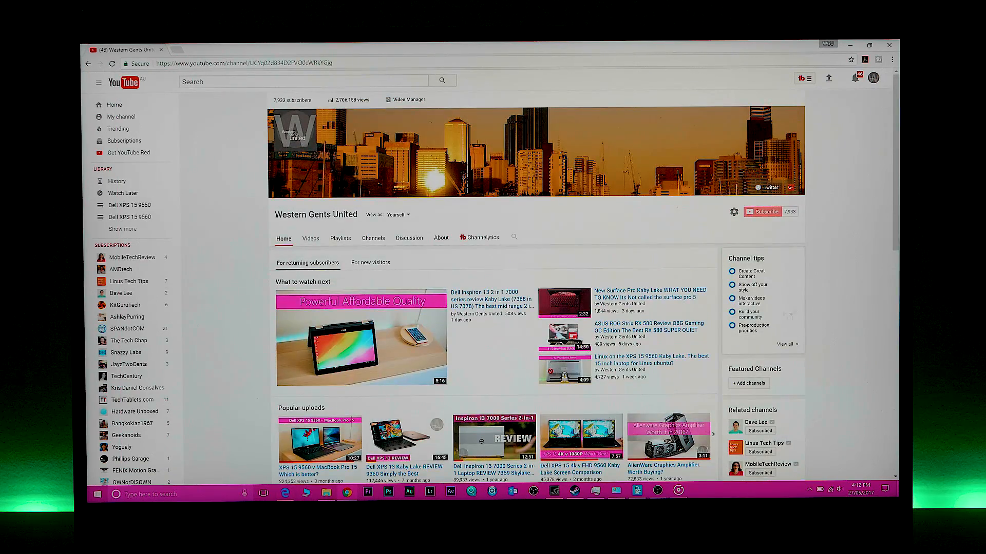
scroll(down, 3)
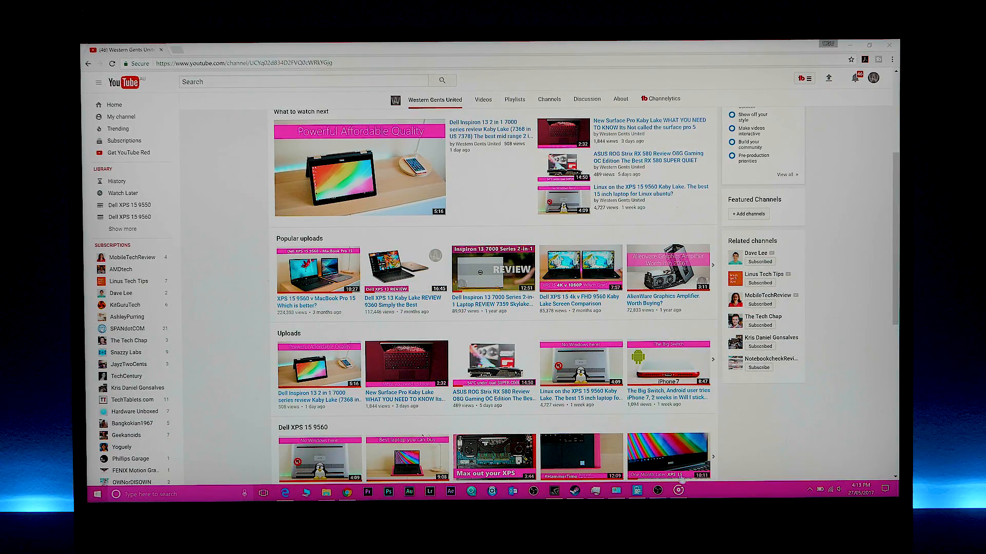
- Toggle Battery Extender and leave it off, then check the battery status reading 91%
click(636, 493)
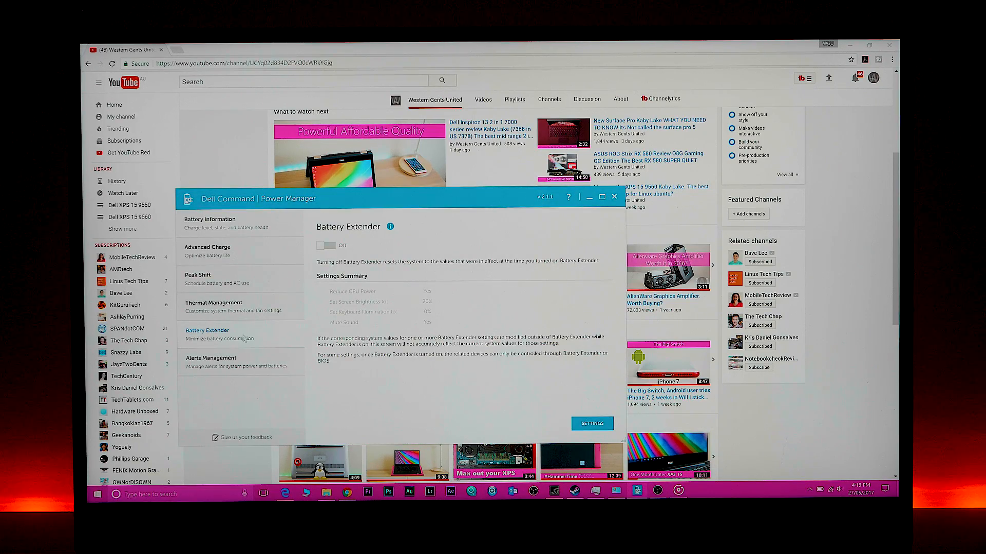
click(328, 245)
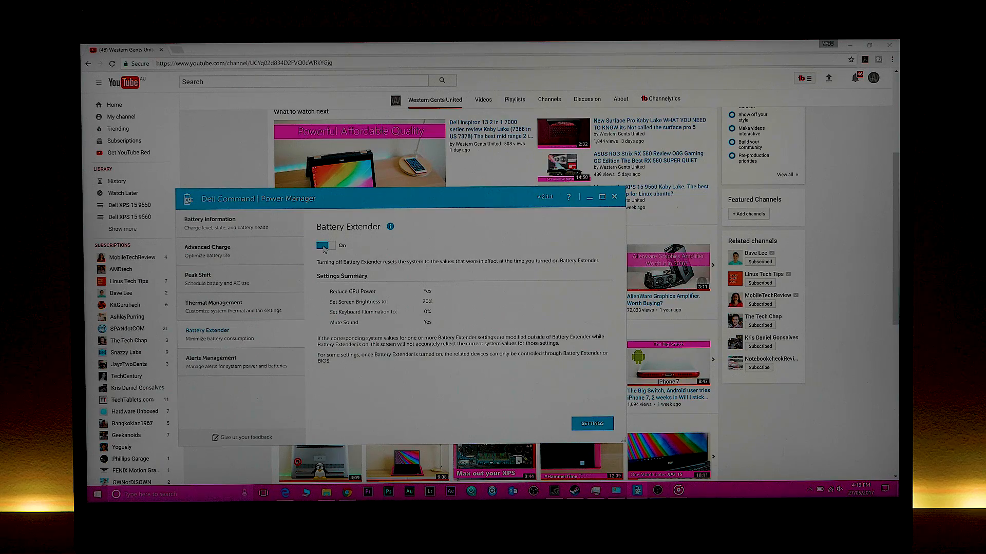
click(324, 245)
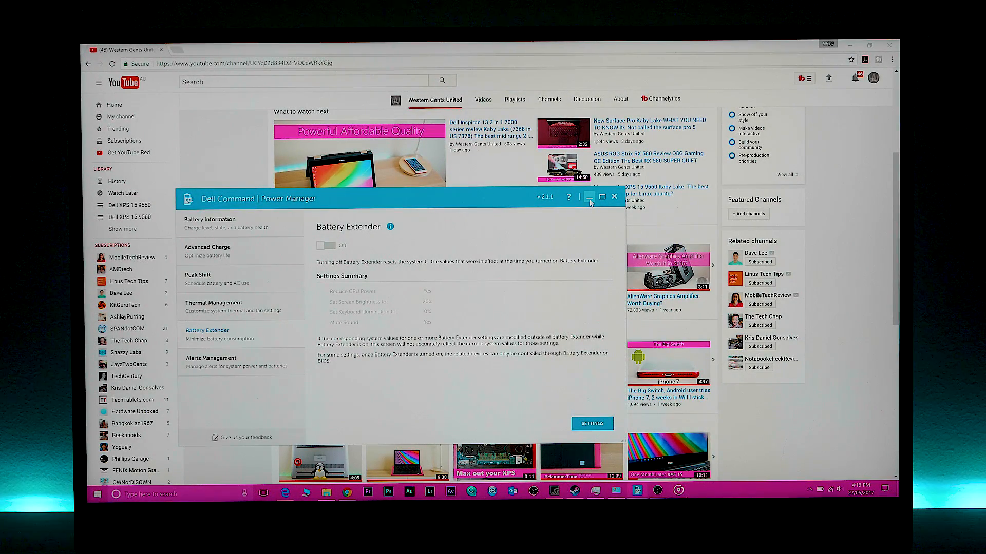
mouse_move(332, 249)
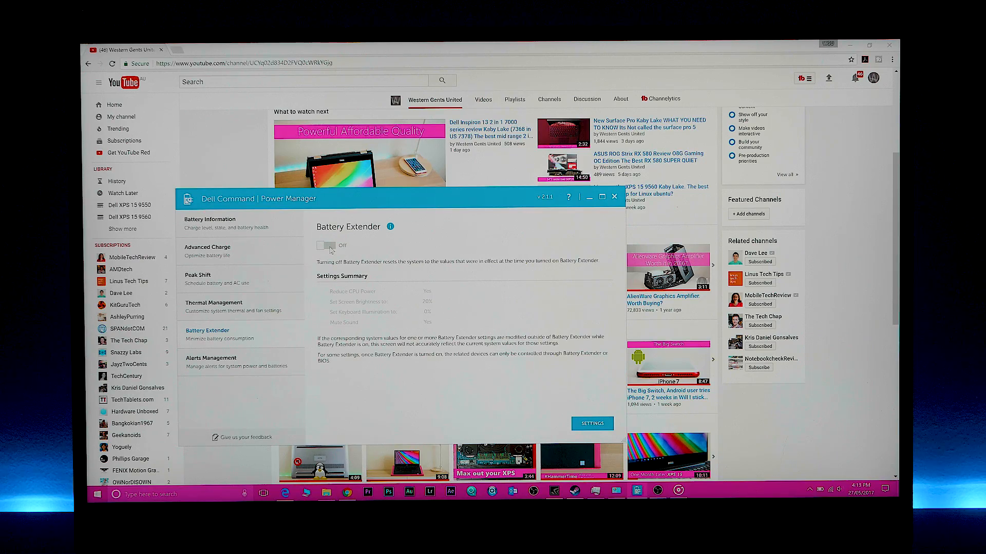
click(325, 245)
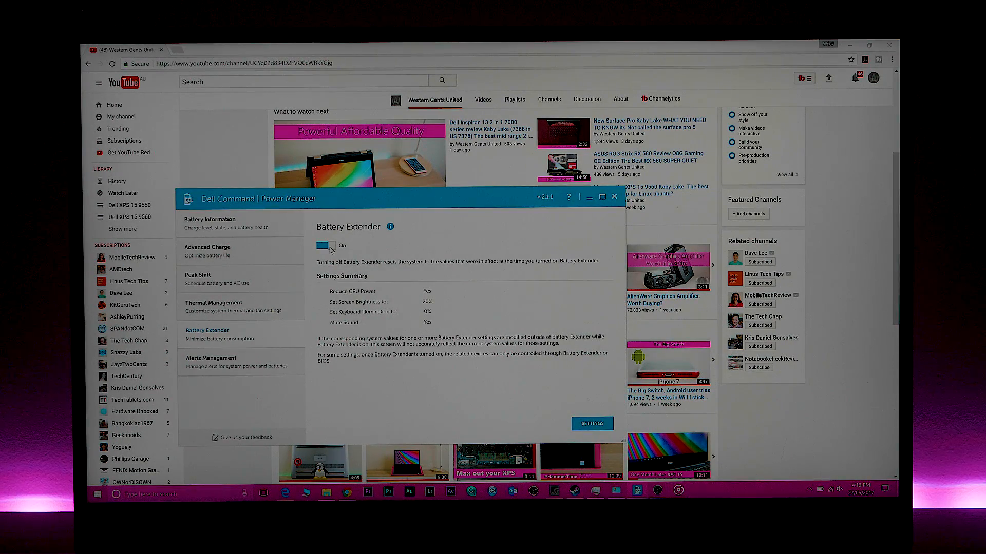
click(326, 245)
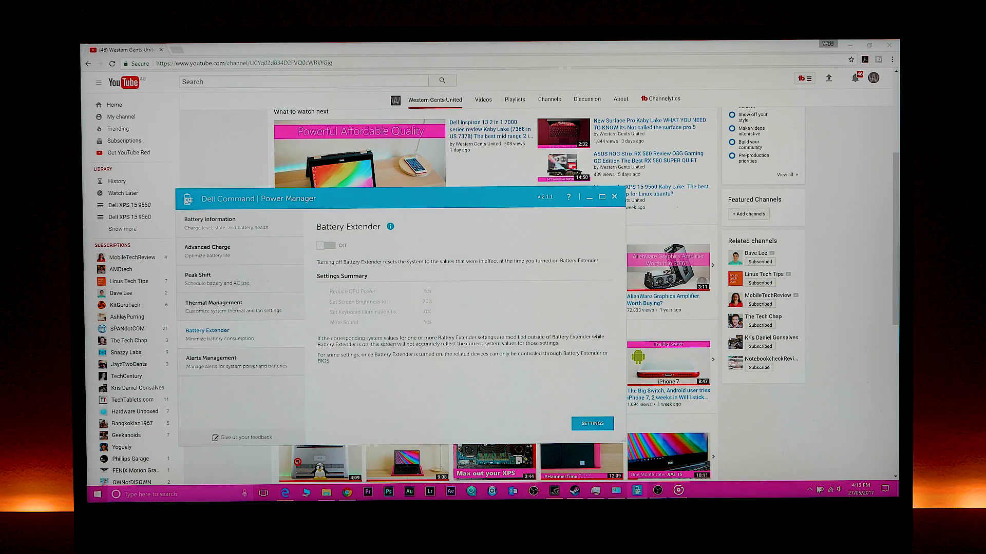
click(839, 491)
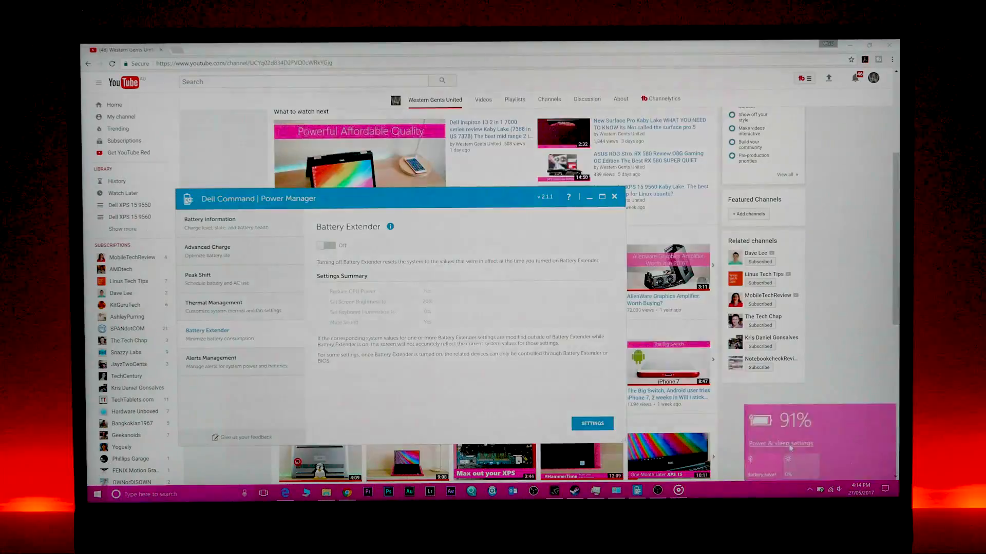
- Review the 1-minute screen and sleep timeouts on battery and search Settings for 'po'
click(779, 444)
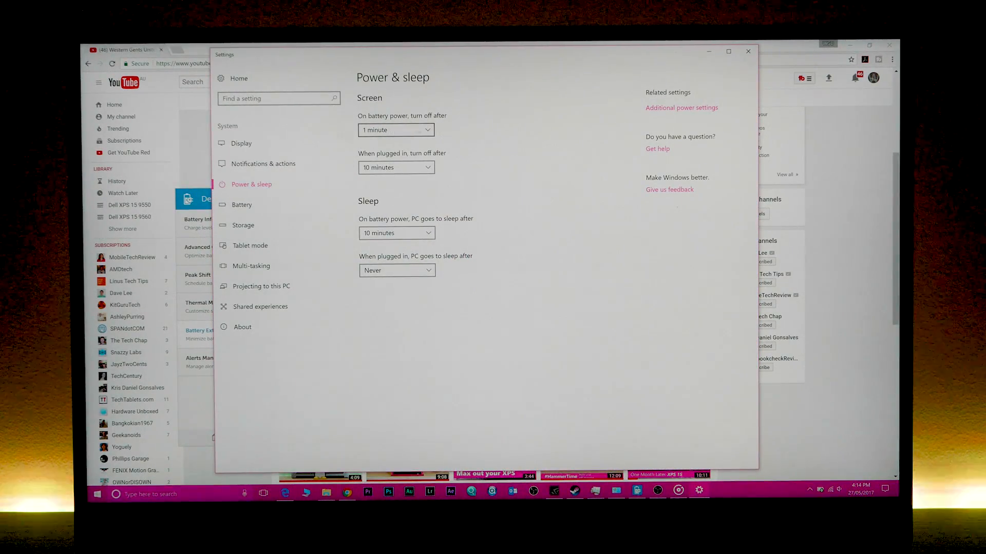
click(395, 130)
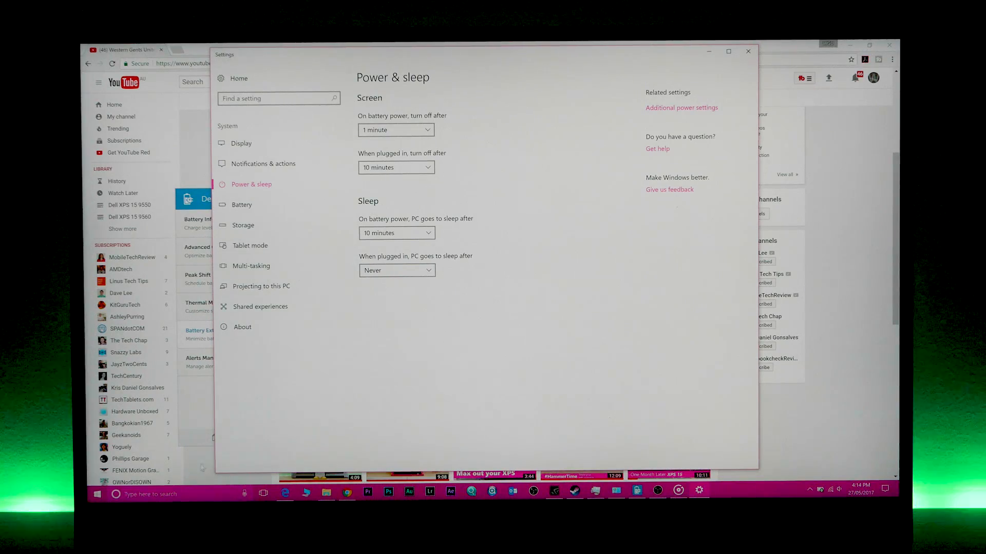
text(powe)
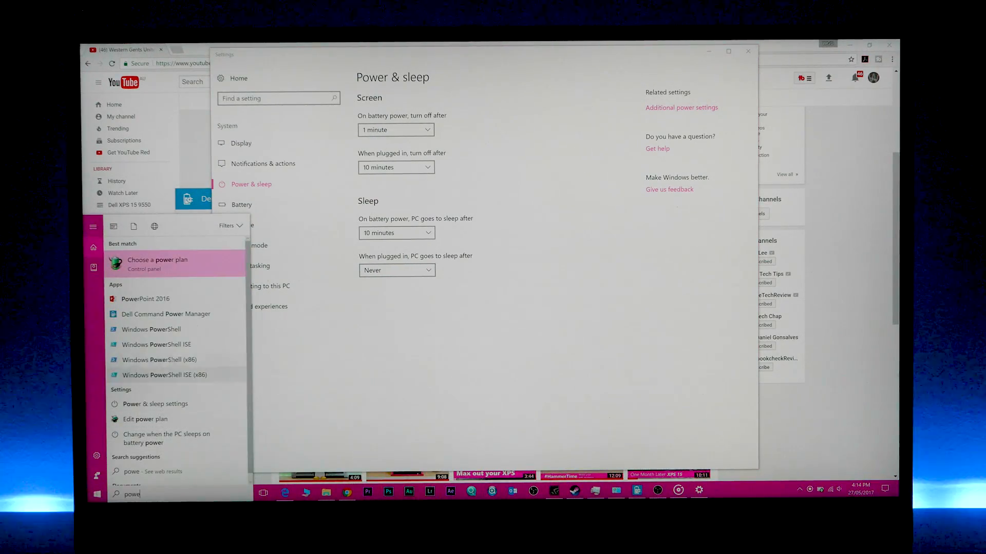
- In Choose a power plan, try Power saver and reselect the Balanced plan
click(157, 263)
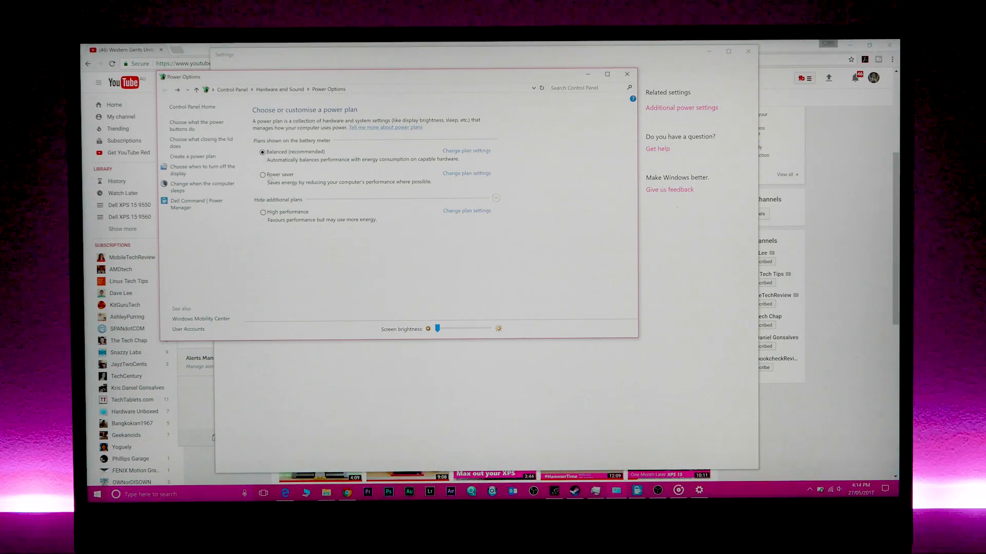
click(262, 174)
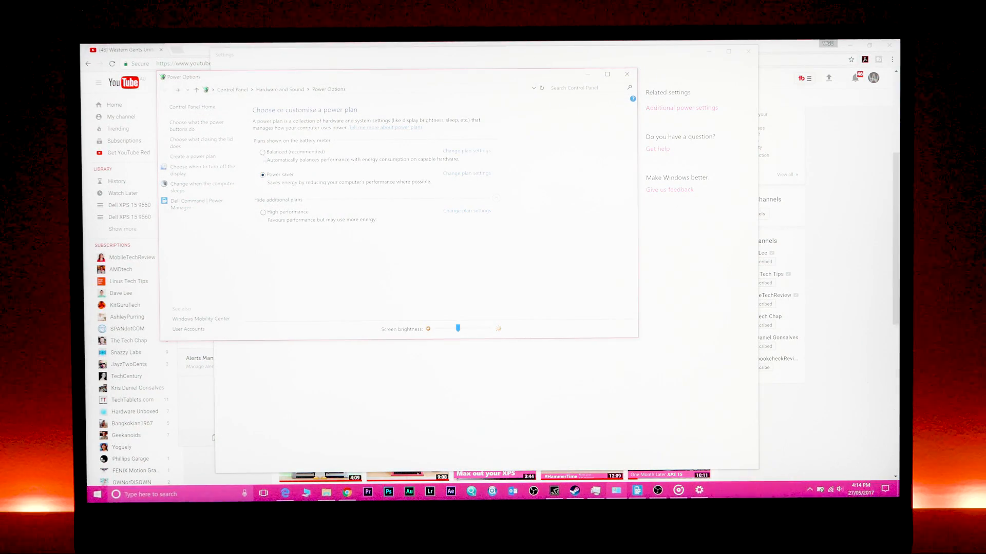
click(263, 152)
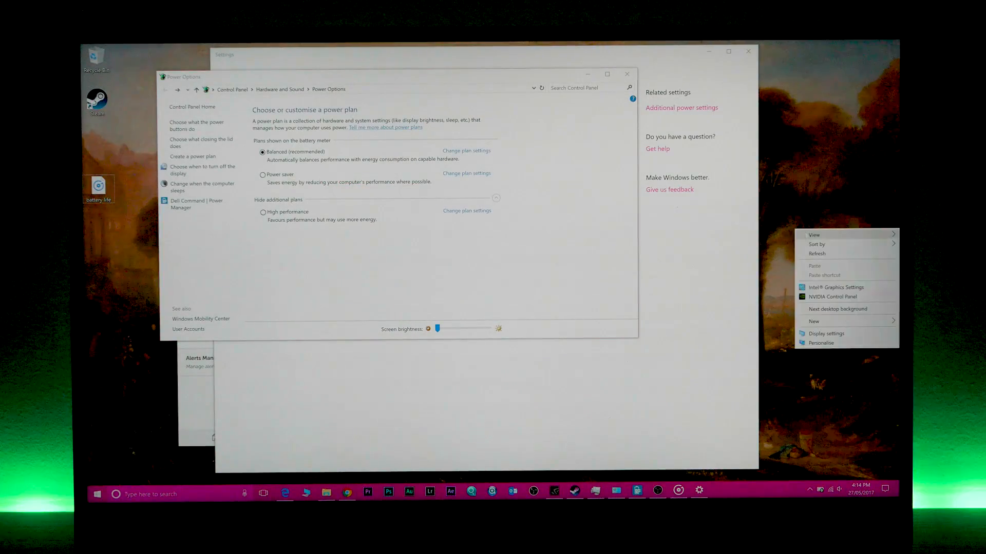
- Set the display resolution to 1920 × 1080 and keep the change
click(826, 333)
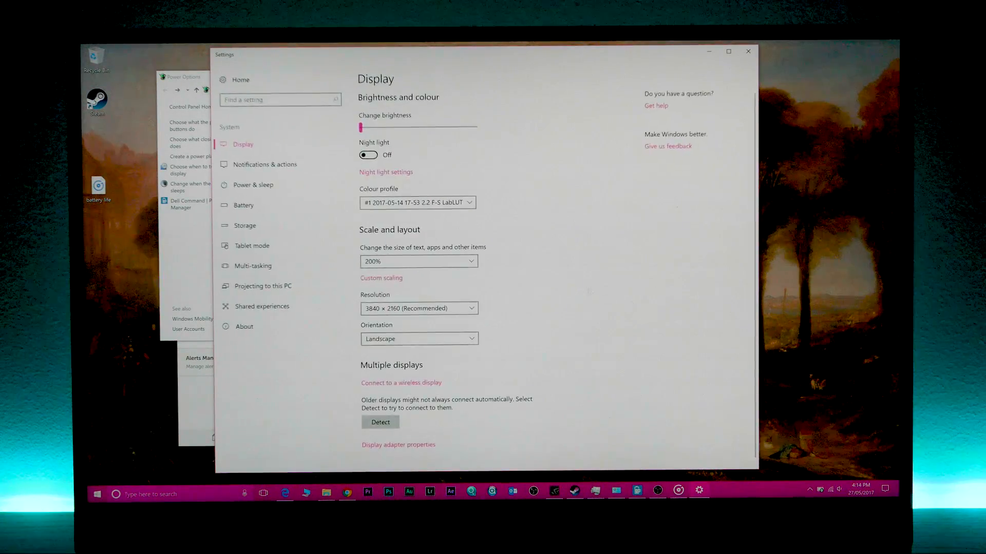
click(418, 308)
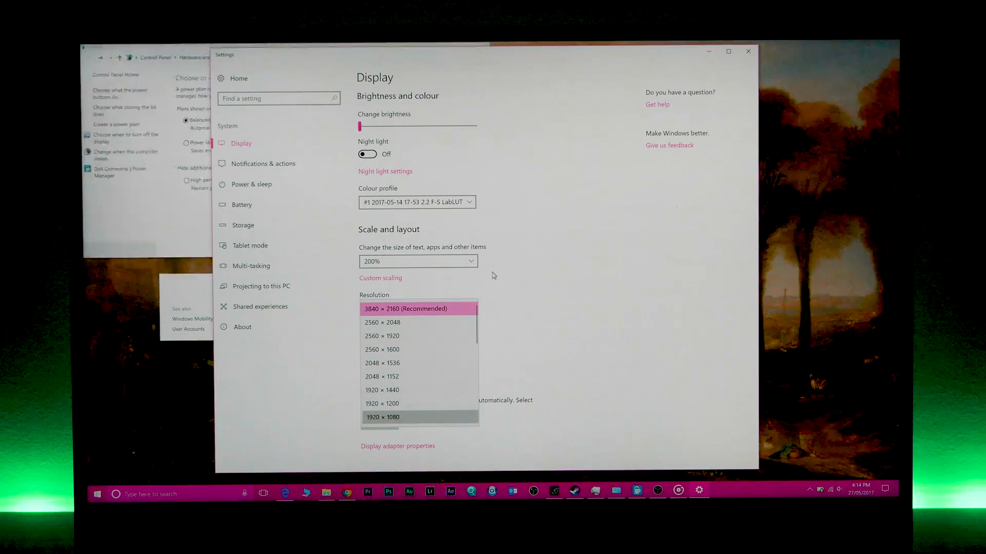
click(383, 417)
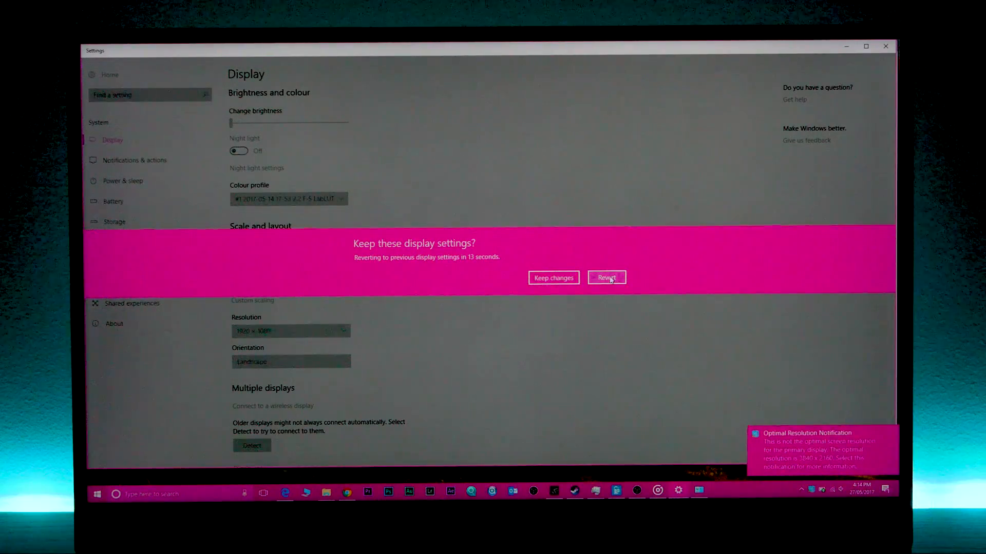
click(606, 278)
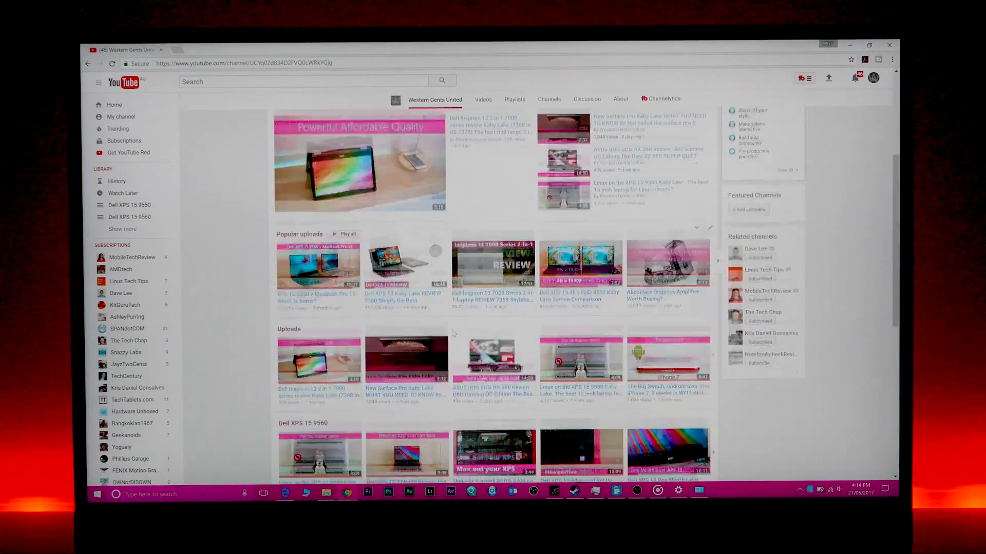
- Search 'in' from Start and launch Intel Extreme Tuning Utility
scroll(down, 3)
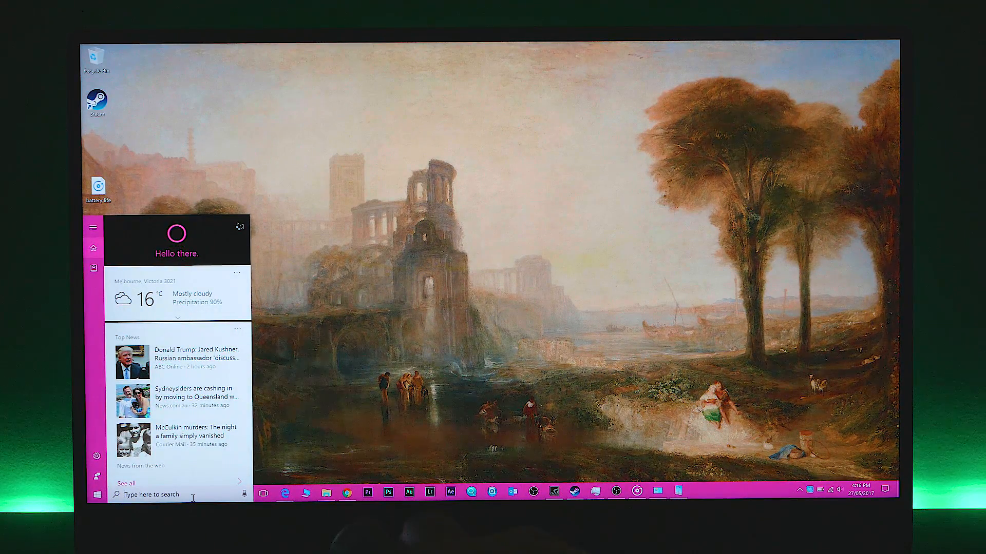
text(in)
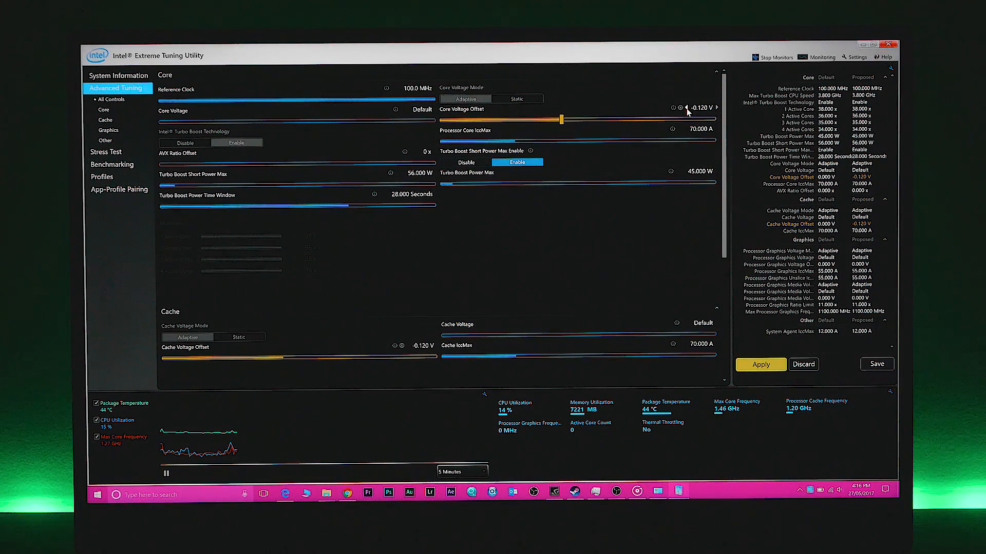
- Ease the core voltage offset to -0.105 V, apply it and save it as a tuning profile
click(716, 108)
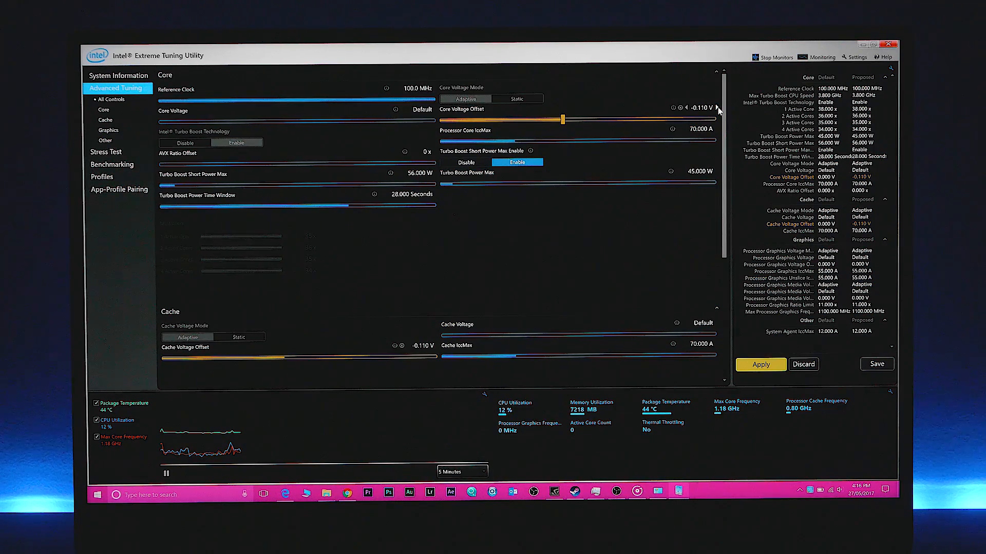
click(760, 364)
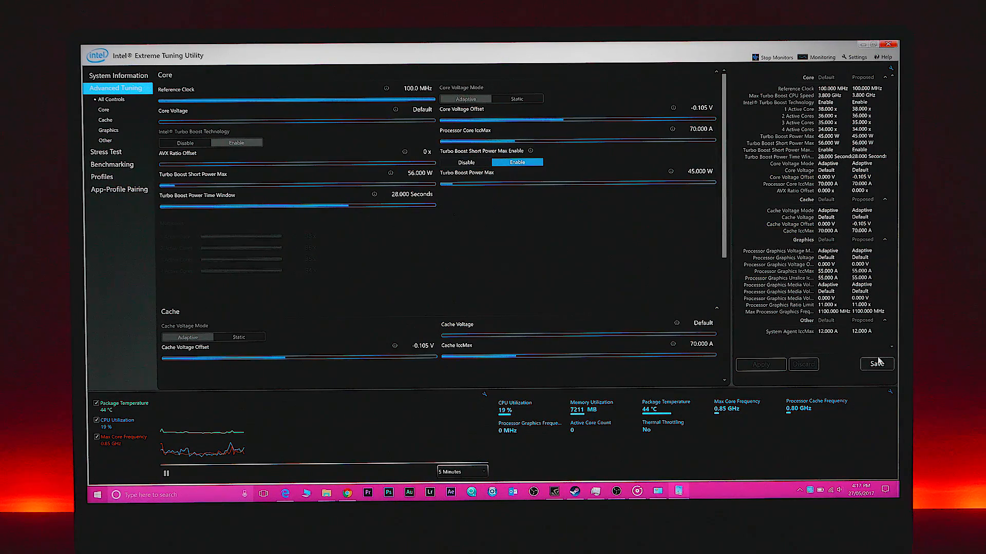
click(875, 363)
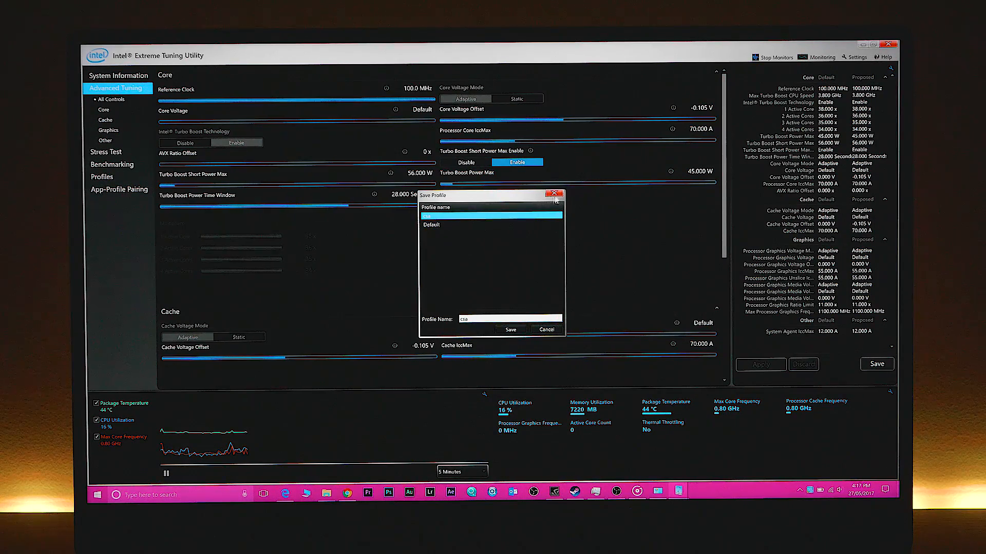
click(554, 195)
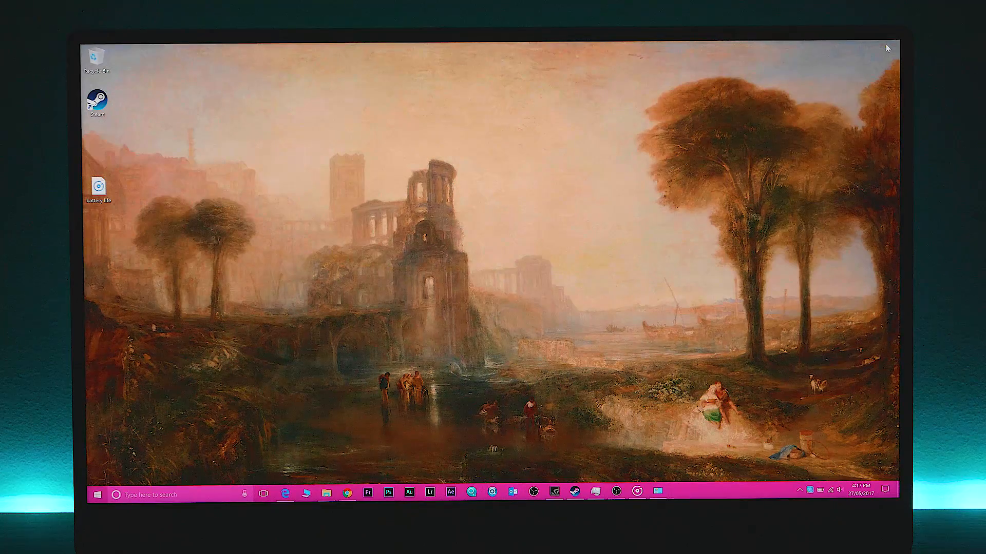
mouse_move(710, 273)
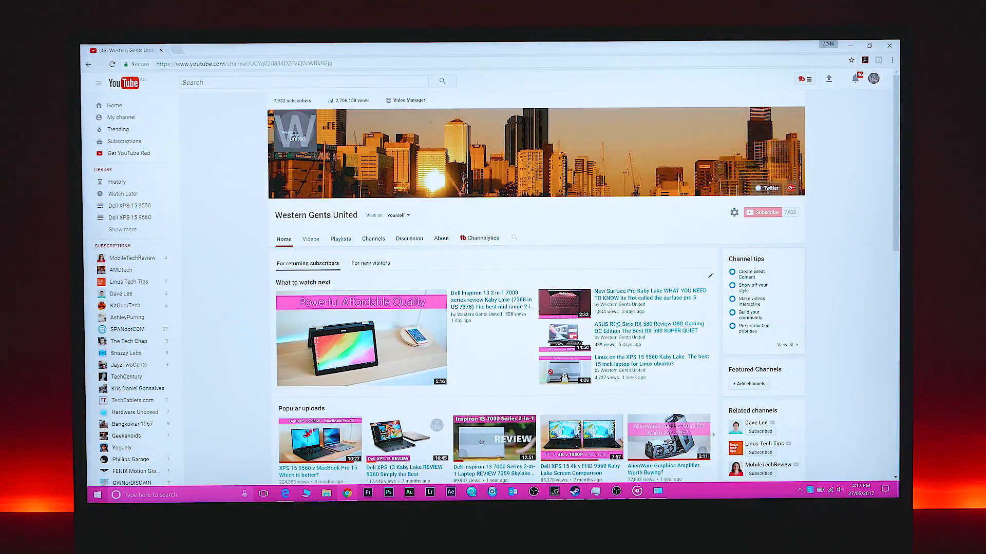
- Open the channel's Twitter profile in a new tab and play the top tweet's video
scroll(down, 3)
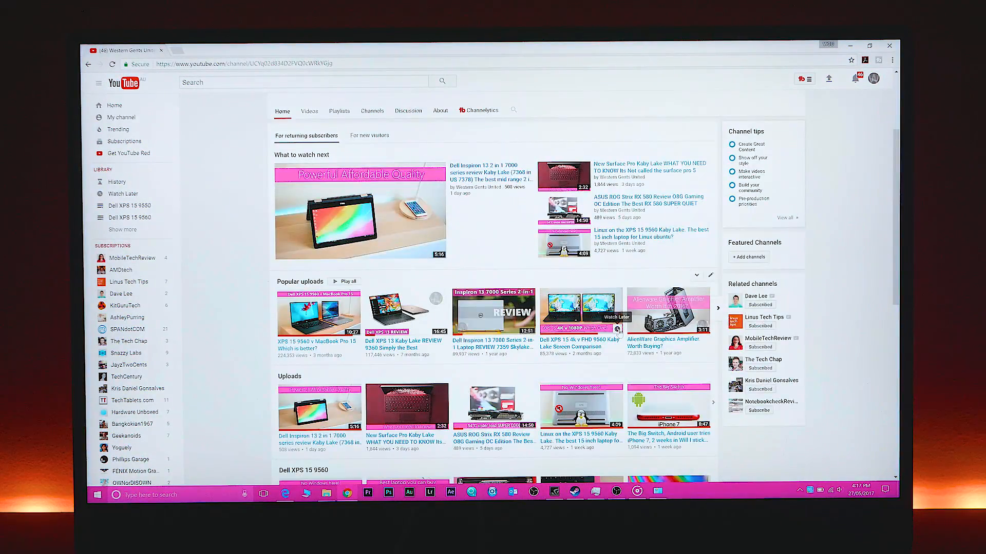
scroll(down, 3)
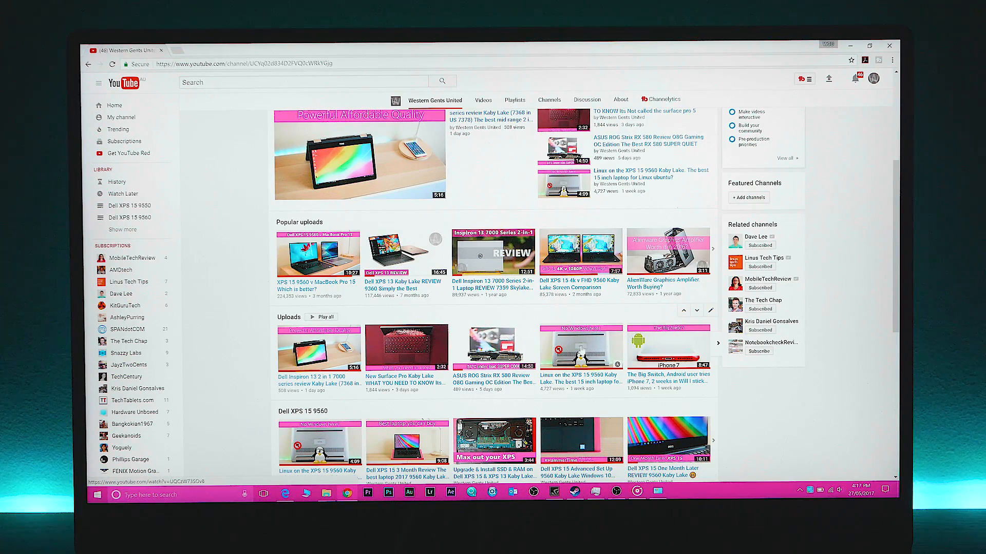
click(207, 50)
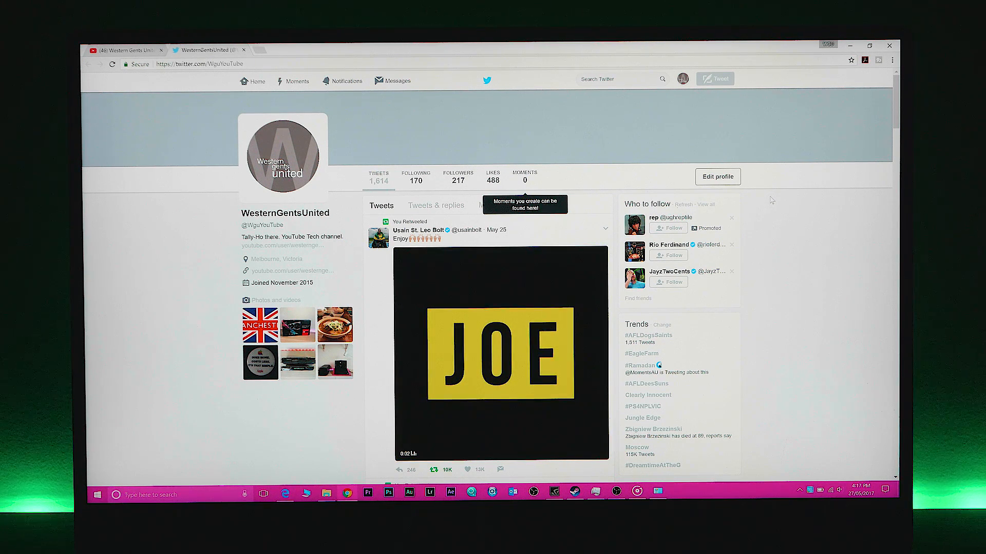
click(501, 352)
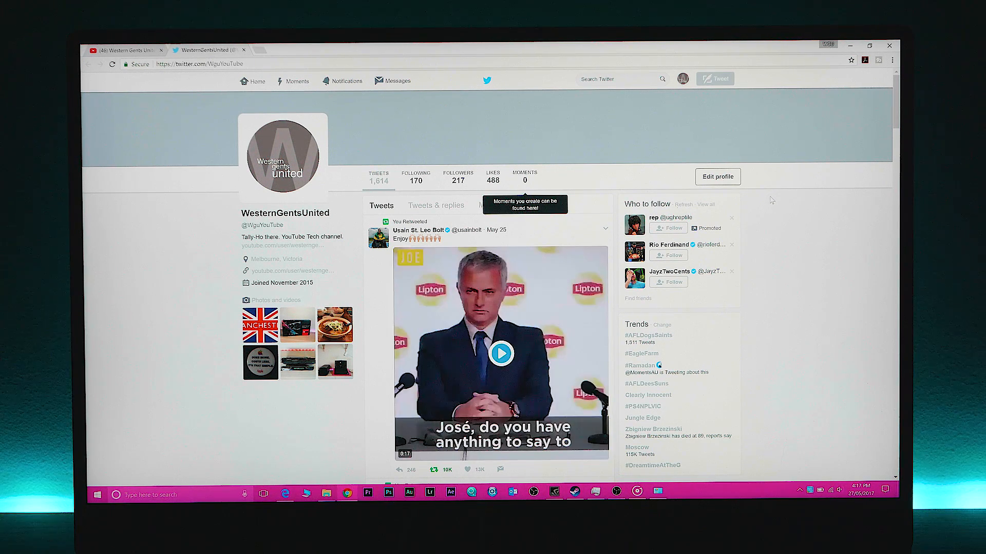